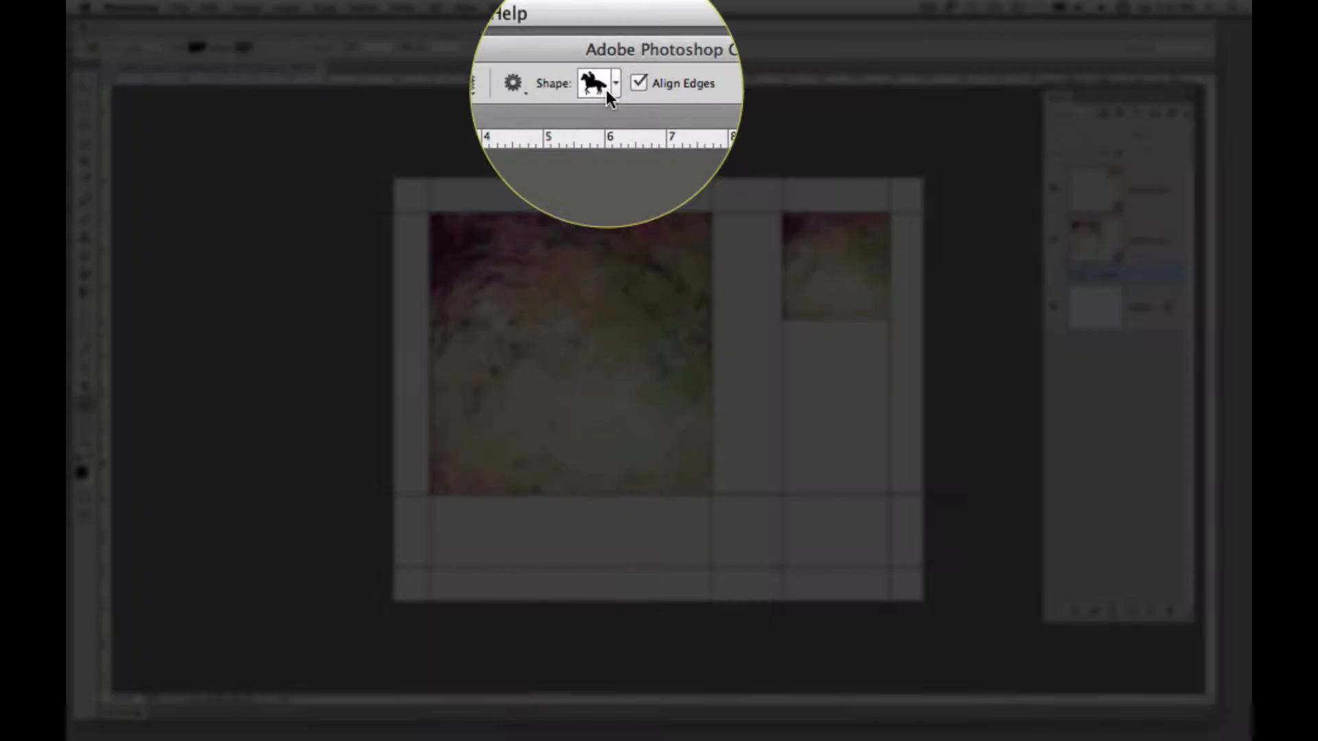
Choose the puzzle-piece custom shape and set the tool mode to Path.
click(618, 83)
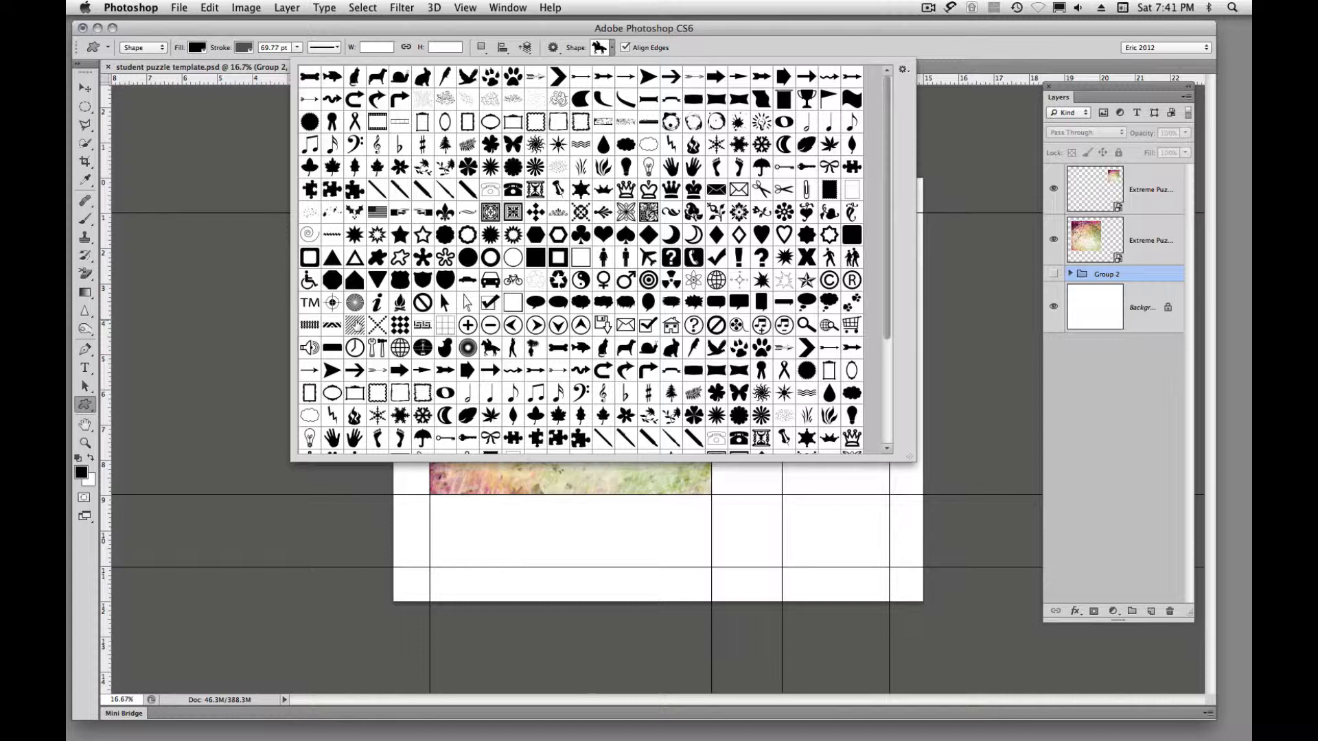
mouse_move(331, 191)
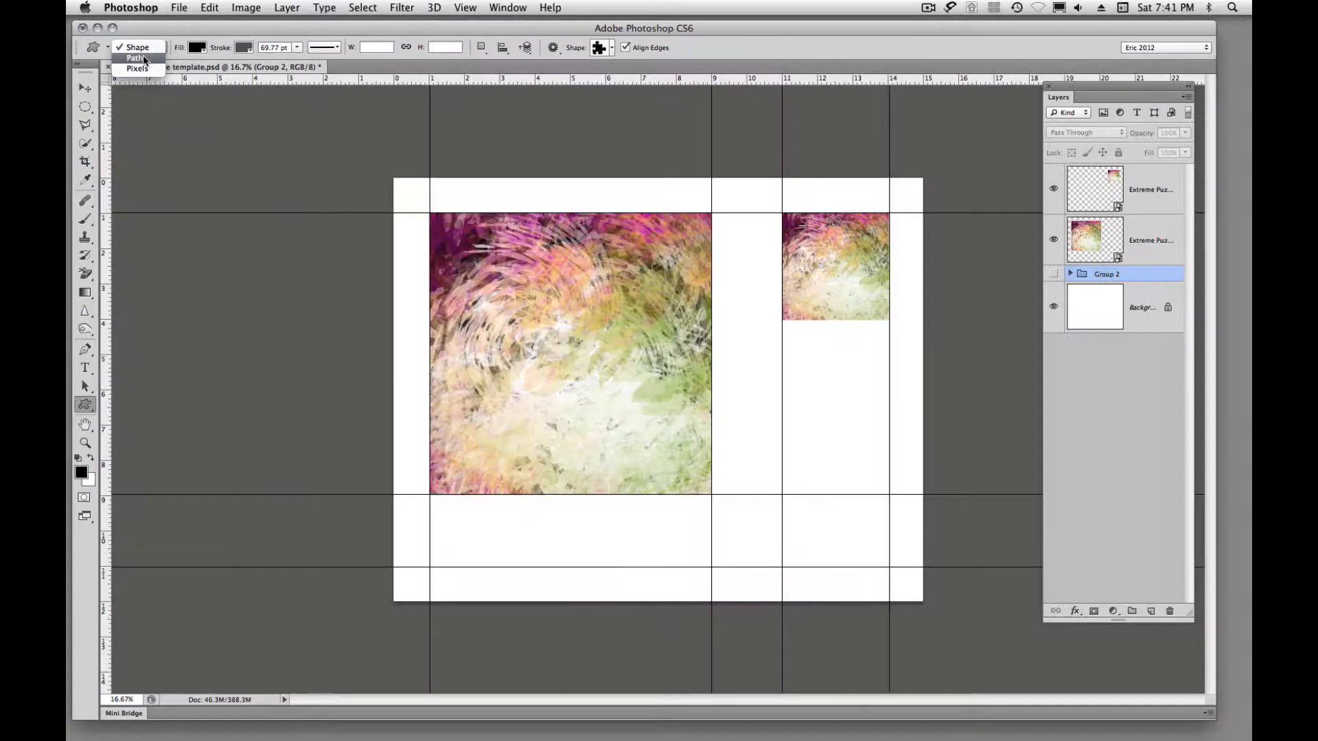
click(132, 57)
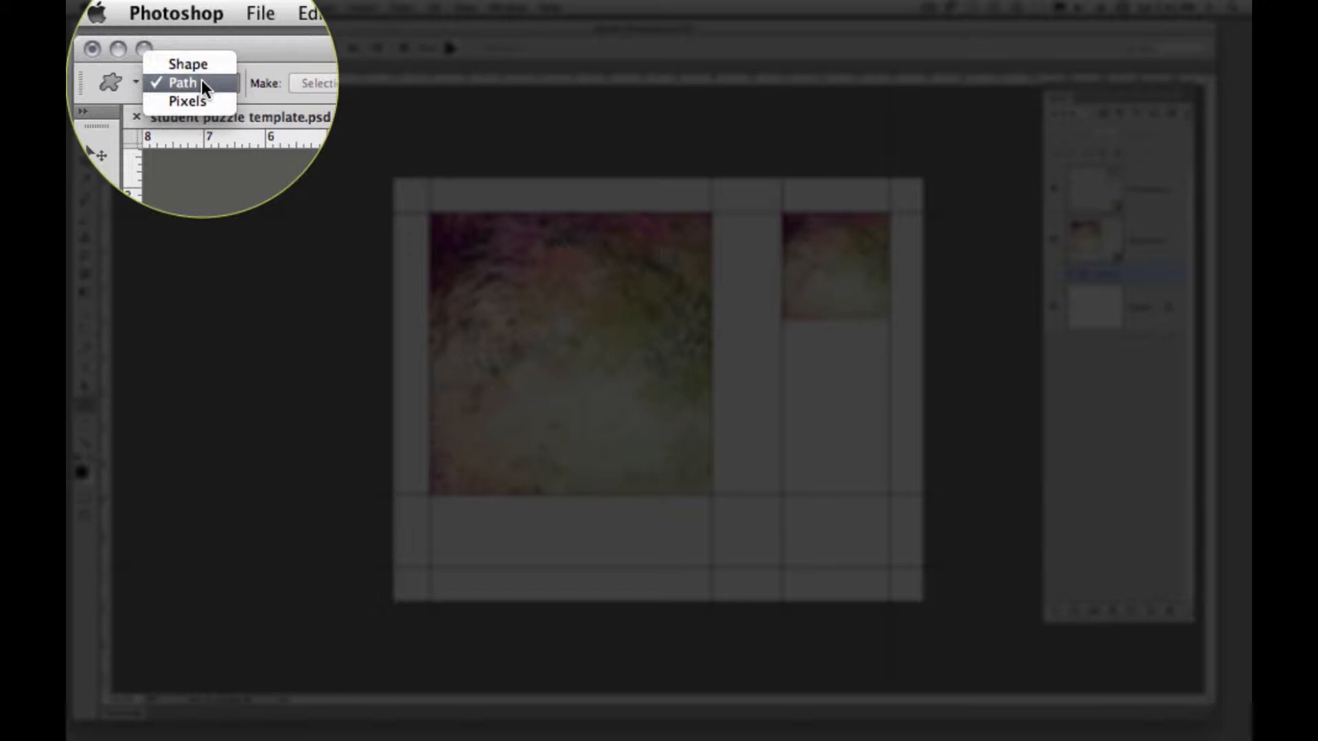
mouse_move(201, 107)
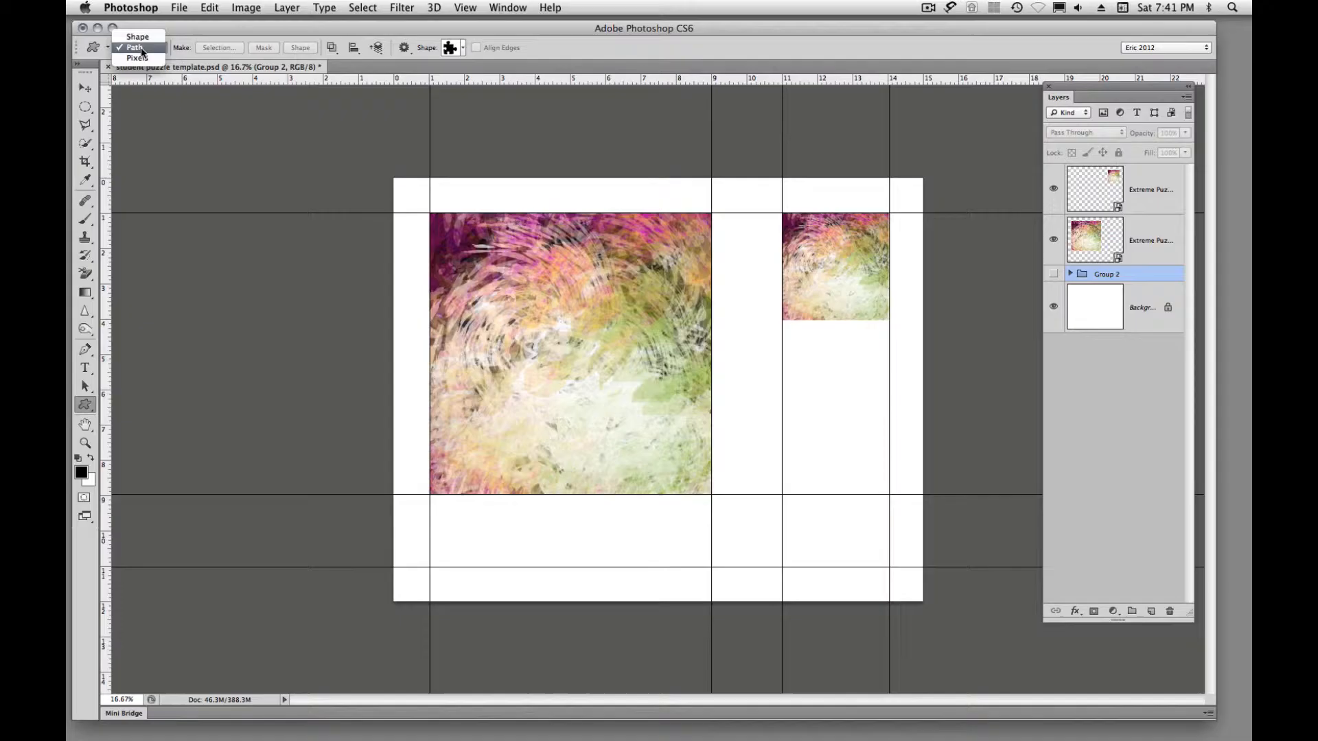
Keep Path mode to draw the puzzle piece outline at the artwork's top-left.
click(135, 46)
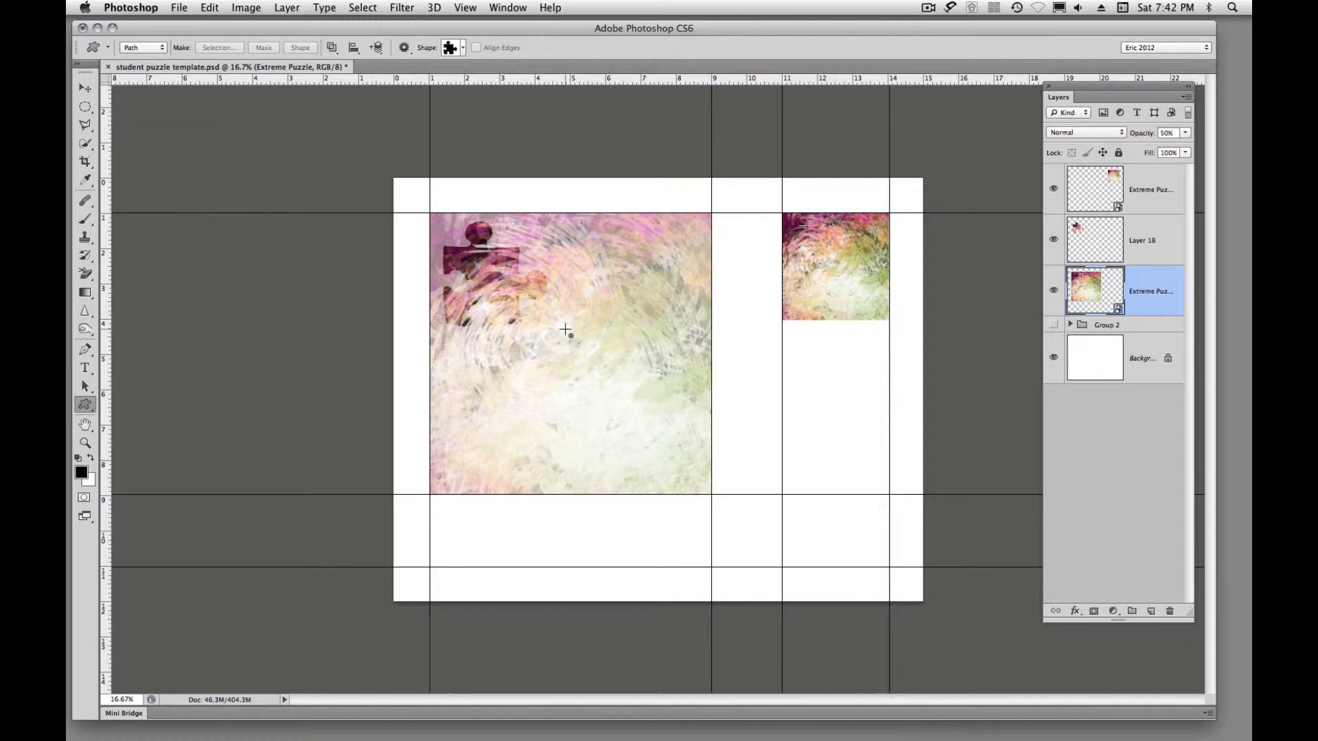
Pick the arrow custom shape, then switch to the Rectangular Marquee to copy the piece to Layer 19.
click(462, 47)
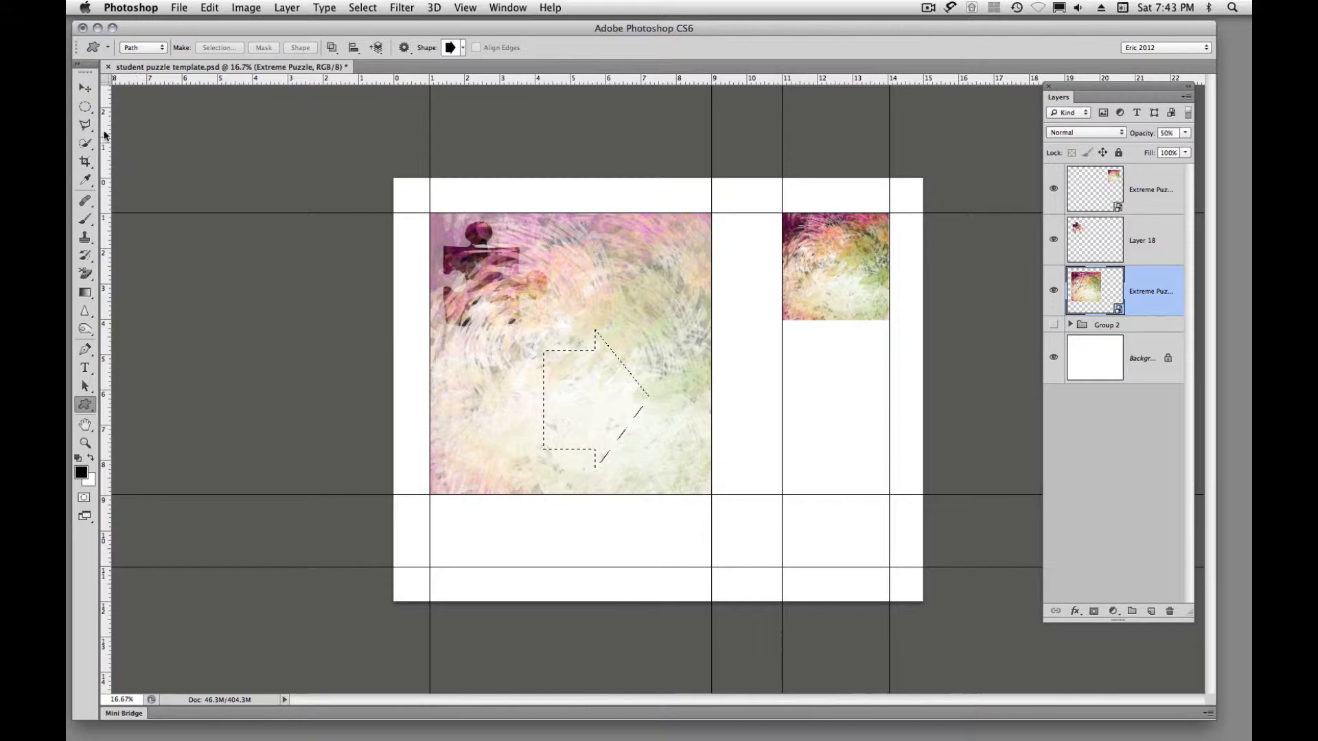
click(80, 104)
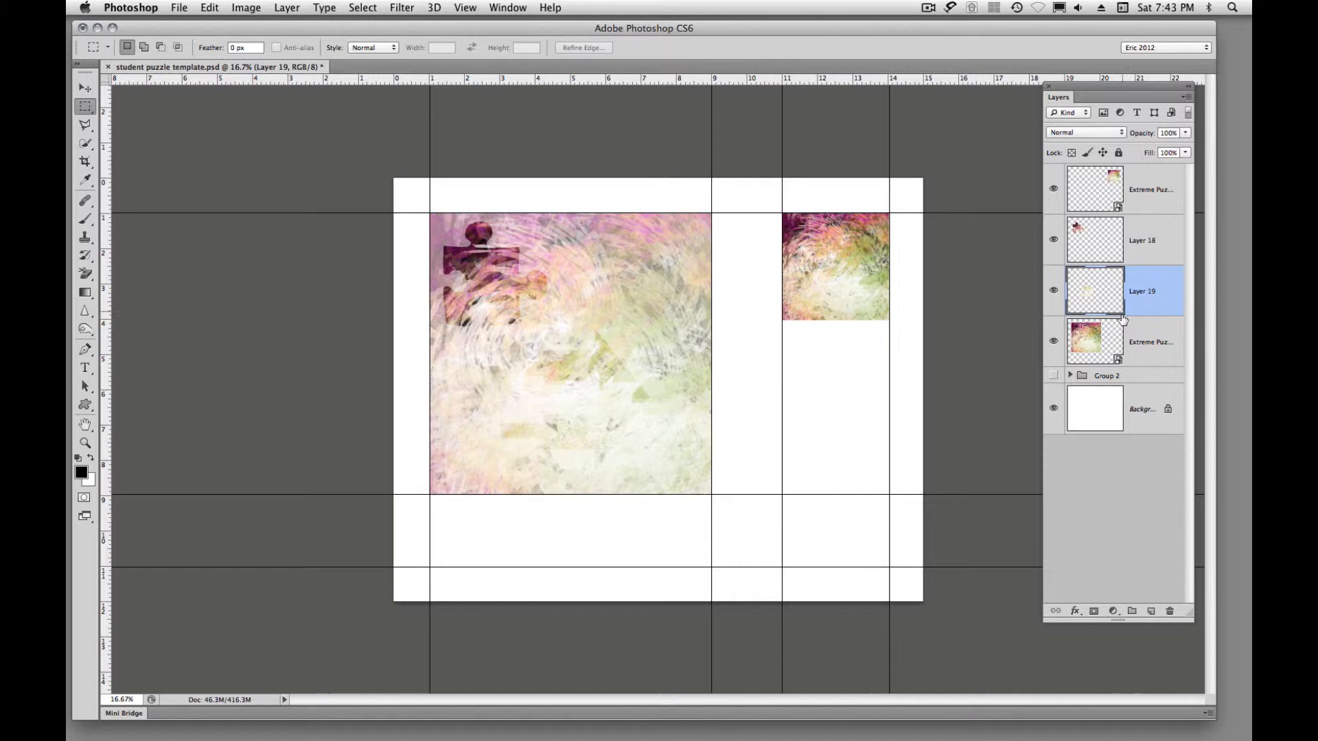
mouse_move(656, 291)
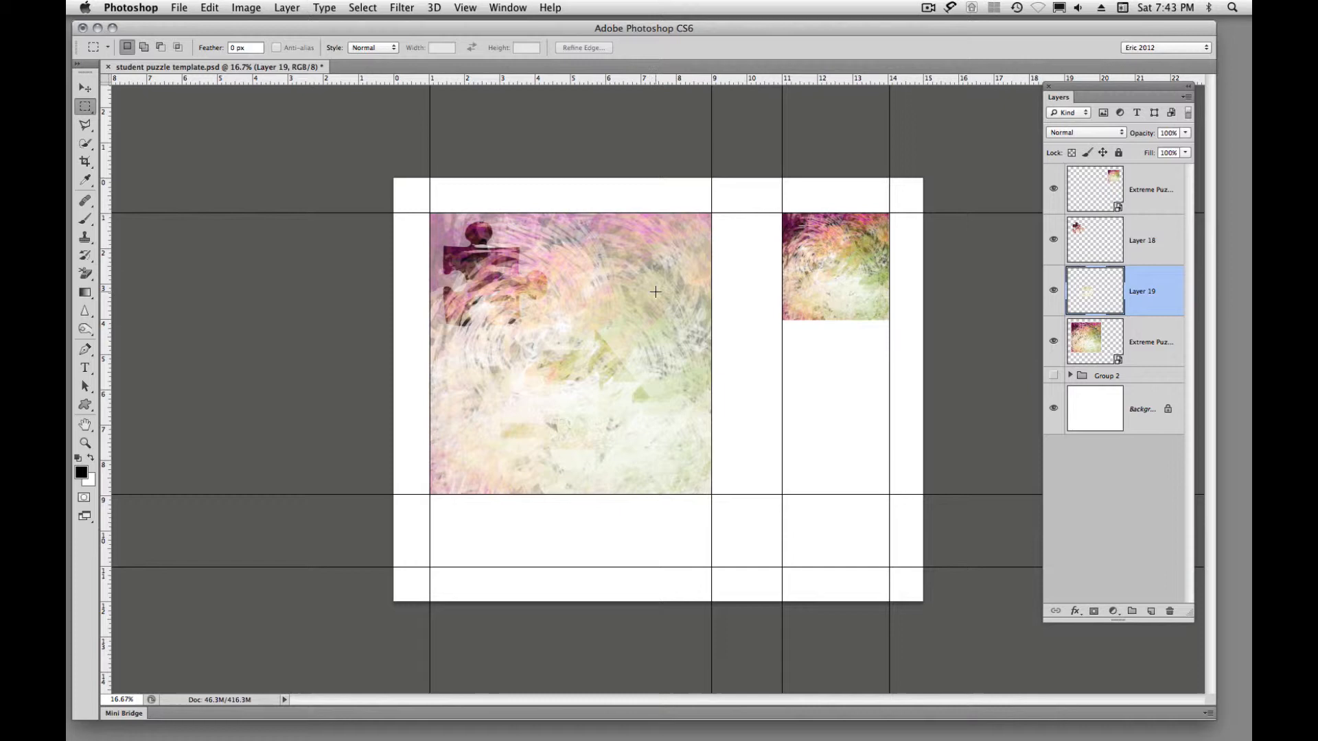
Give Layer 19 a drop shadow at 75% opacity, 17 px distance, 25% spread with adjusted angle.
double_click(1143, 292)
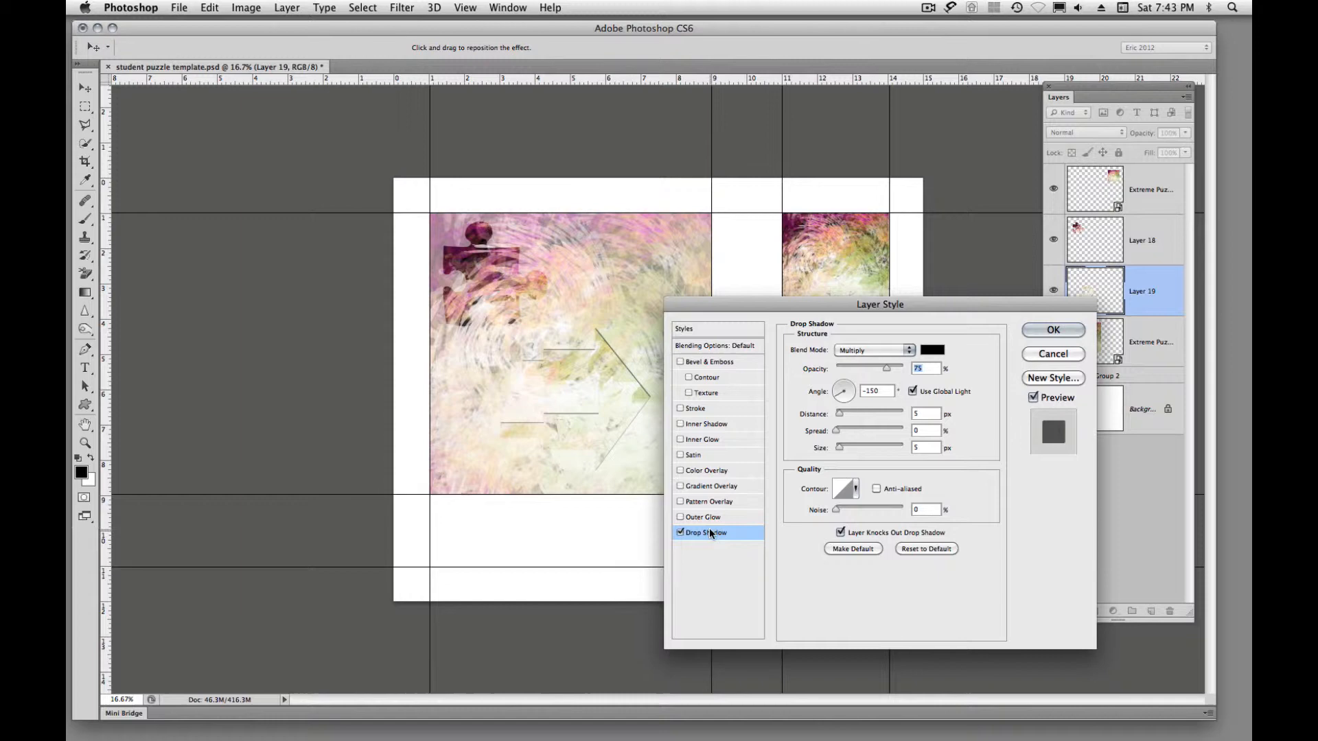
drag(848, 429, 862, 430)
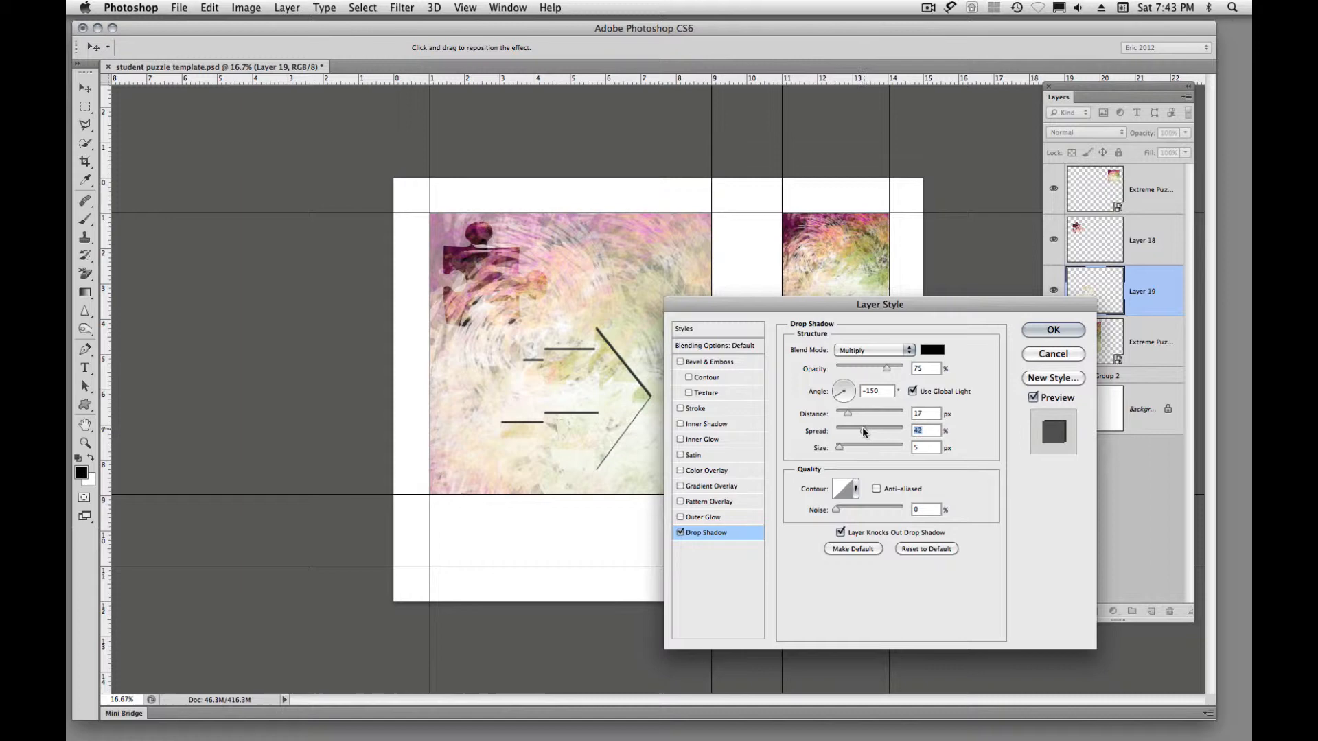
drag(863, 430, 852, 429)
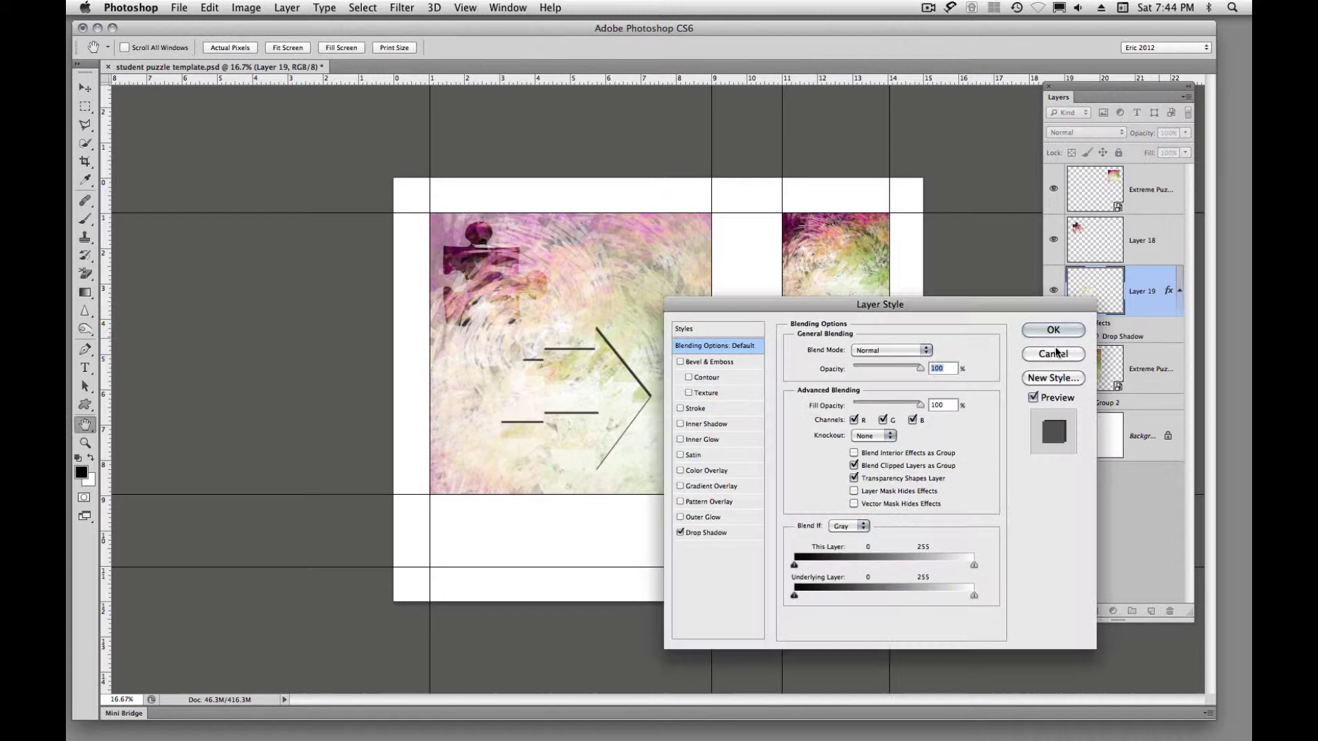
click(707, 533)
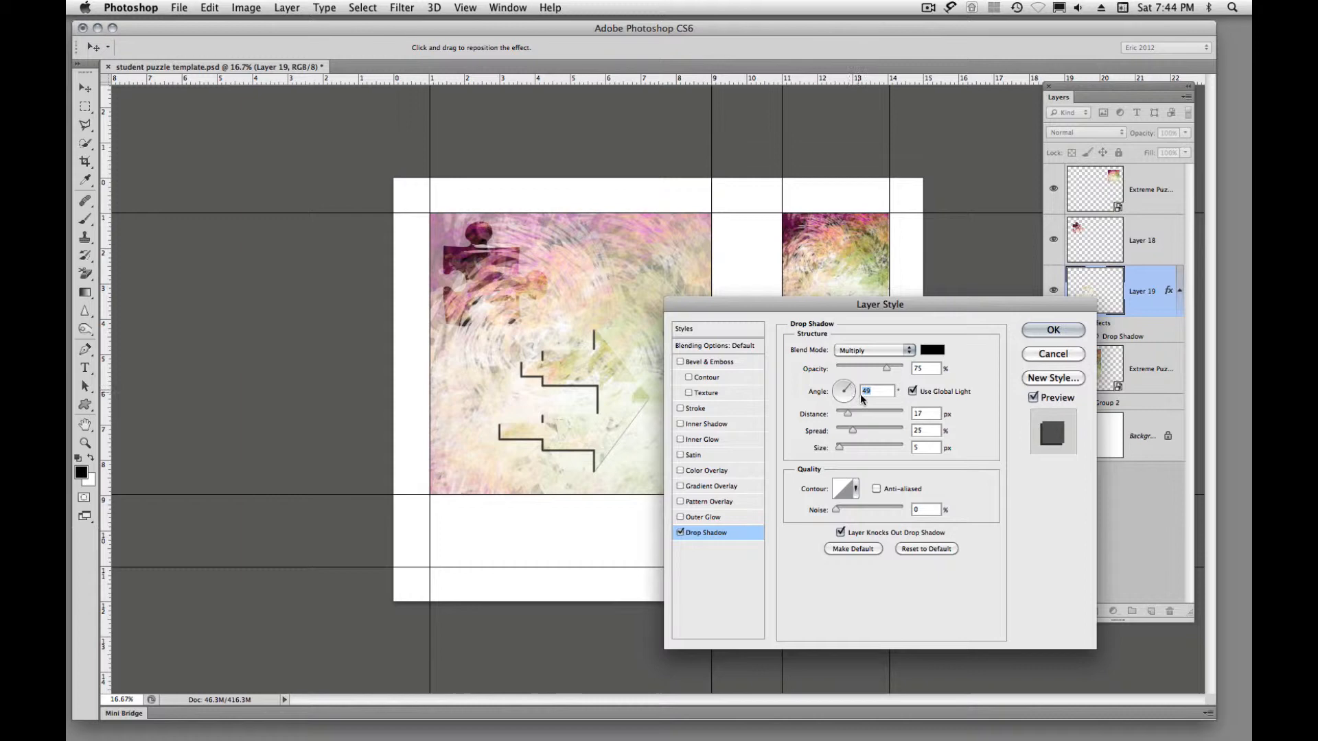
click(1053, 329)
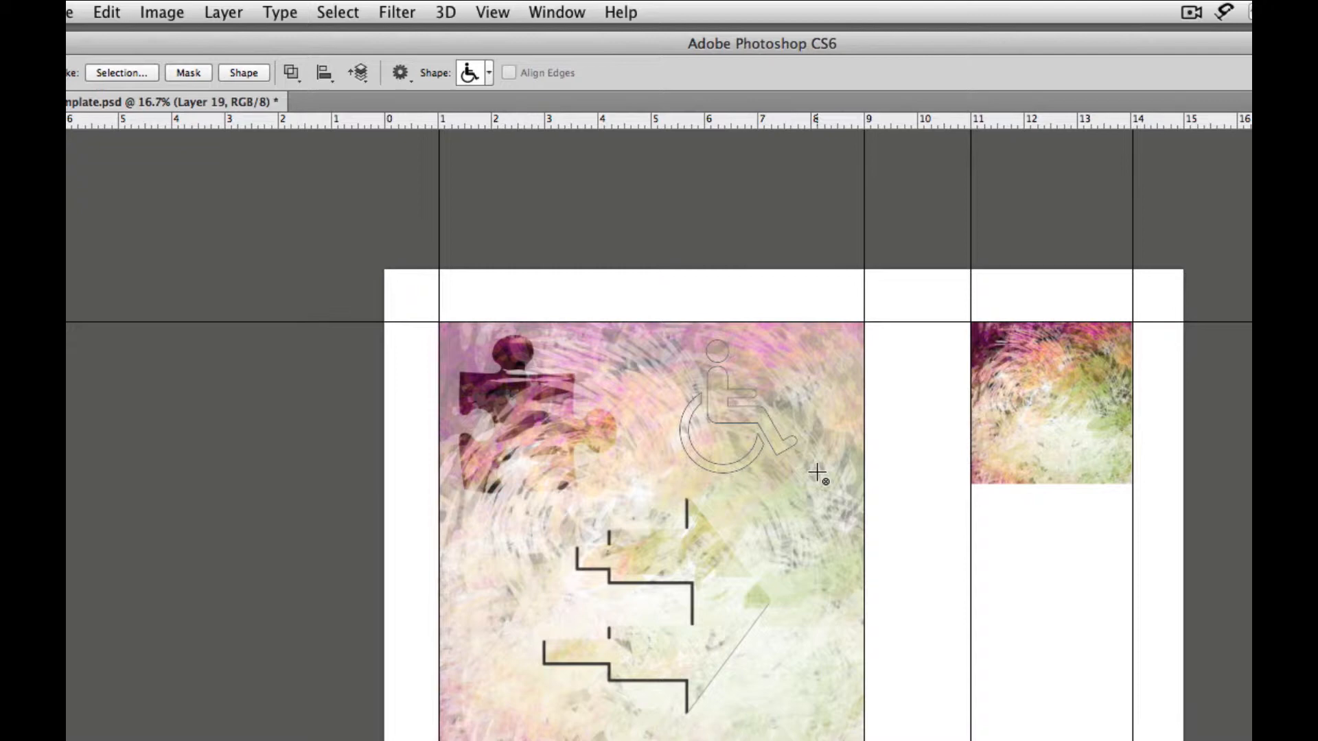
Outline the wheelchair shape near the artwork's top right and copy it to a new layer.
click(489, 73)
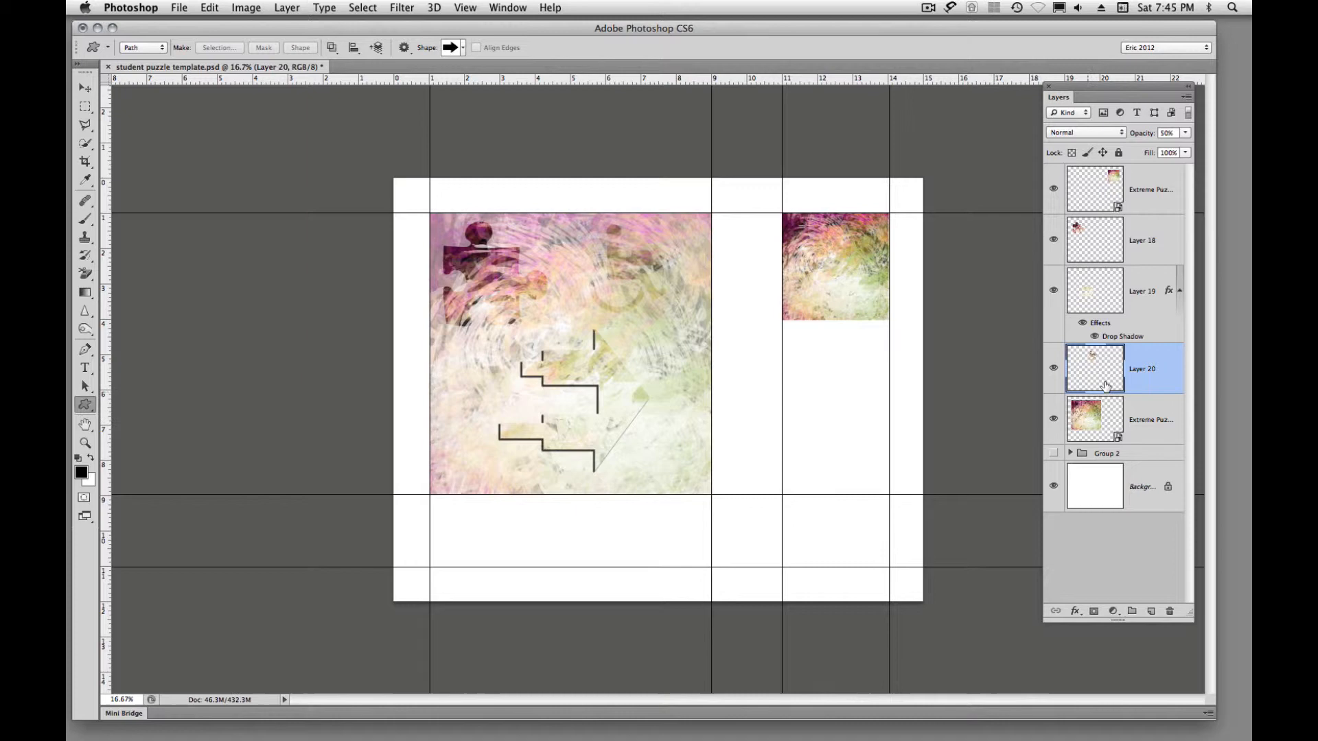
click(1170, 133)
text(100)
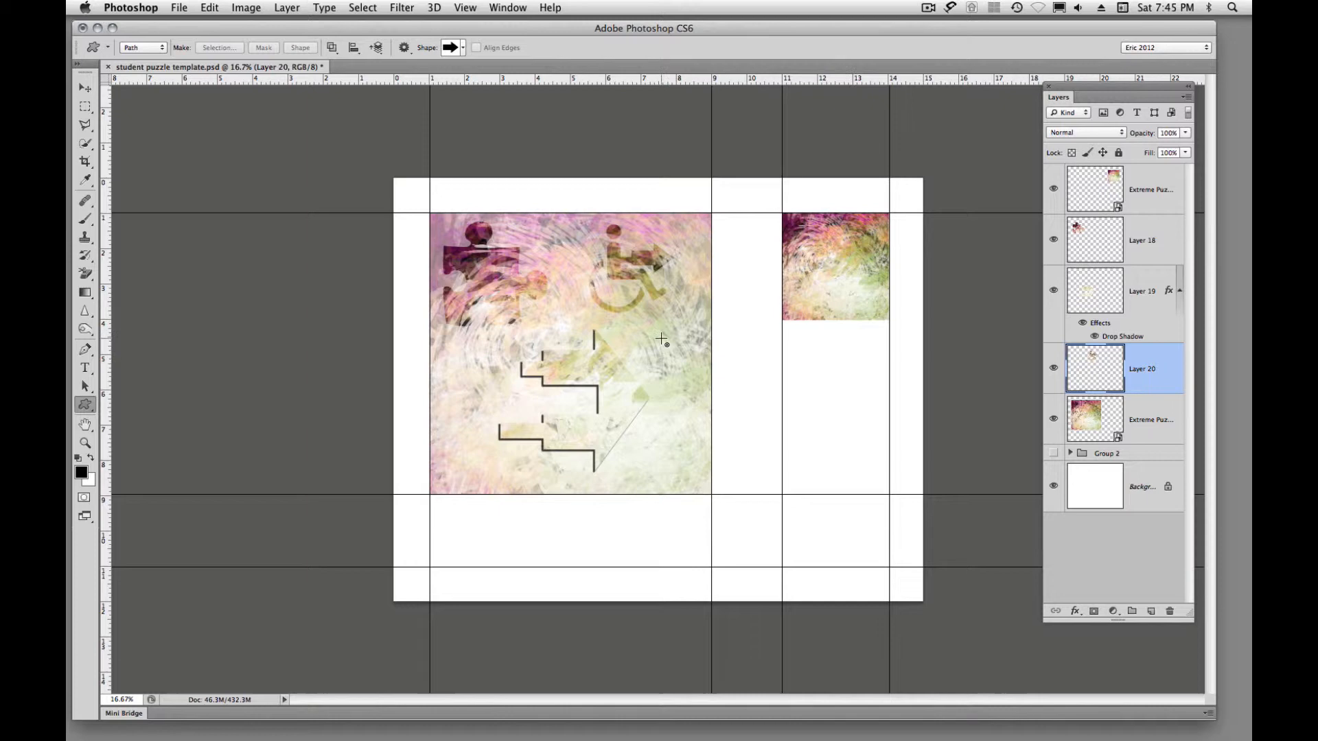
click(458, 47)
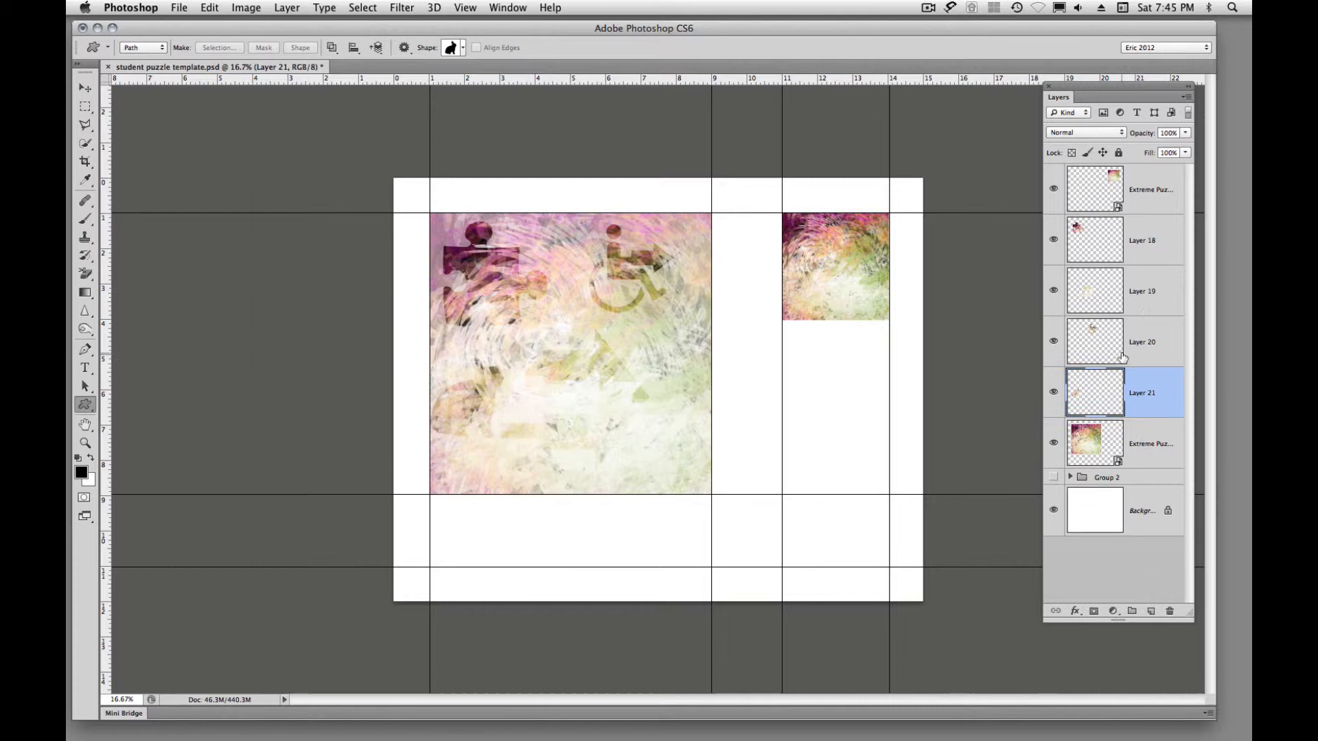
Select a narrow strip along the artwork's left edge and copy it to its own layer.
drag(416, 328, 471, 420)
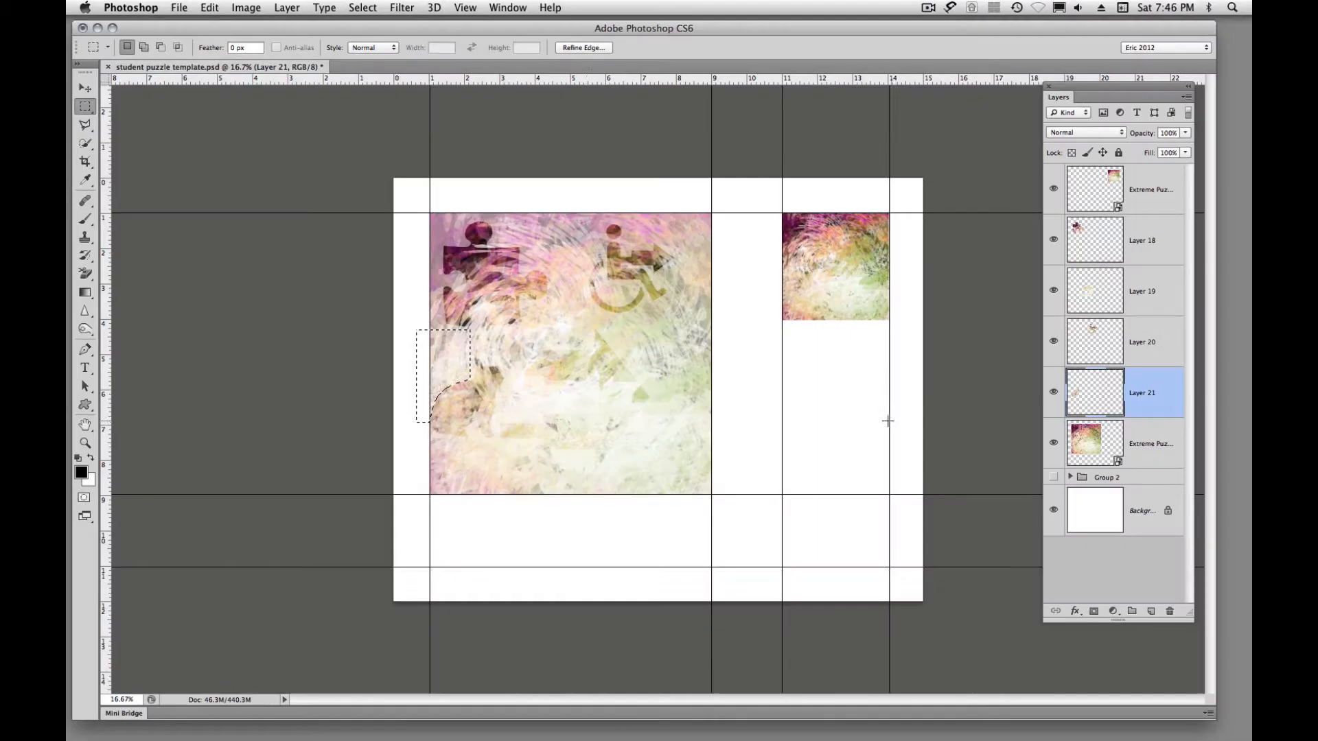
click(1151, 444)
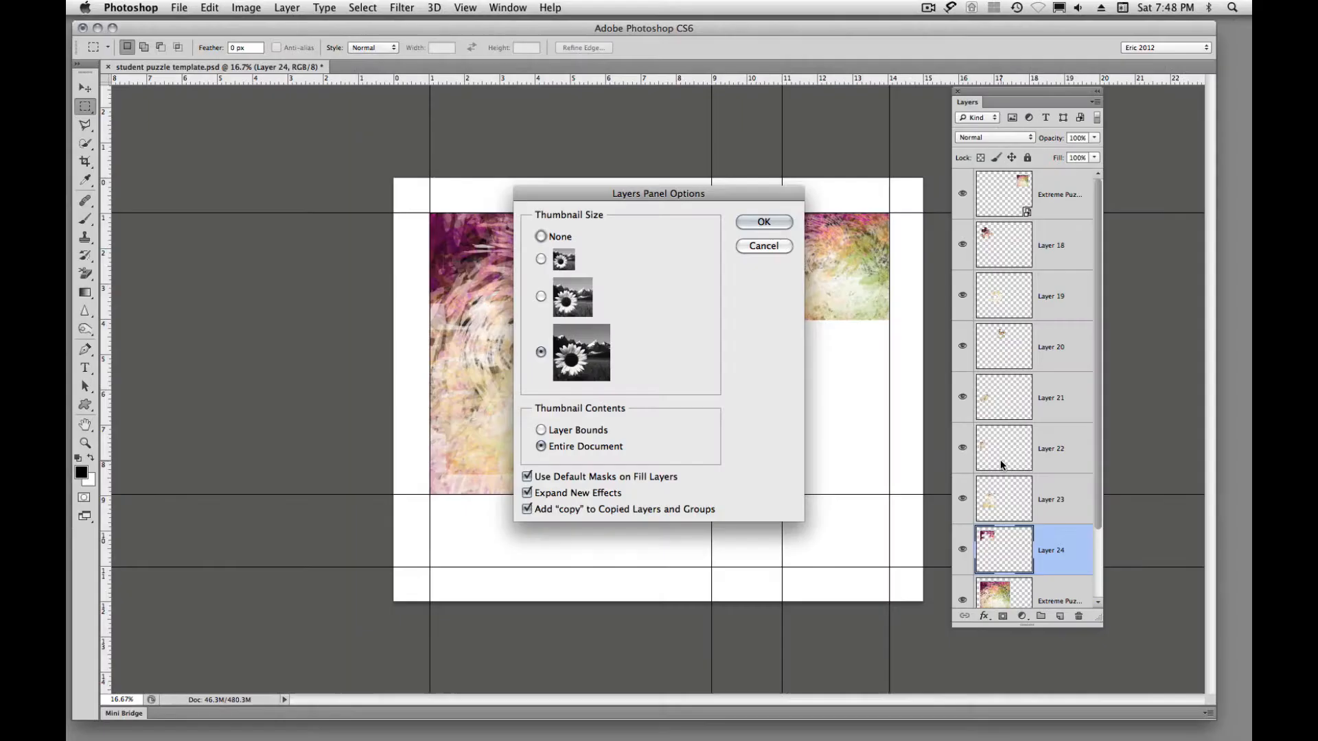
mouse_move(745, 434)
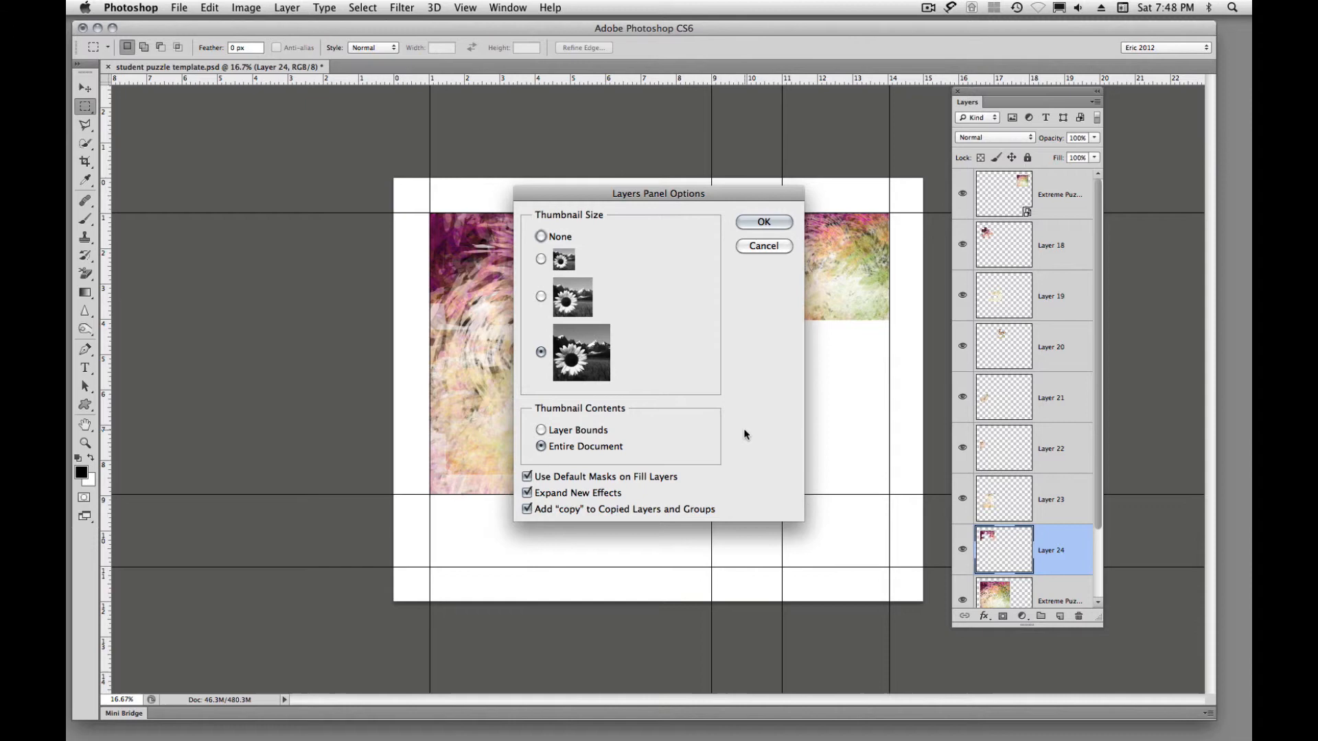
In Layers Panel Options choose the largest thumbnail size with Layer Bounds and apply it.
click(541, 258)
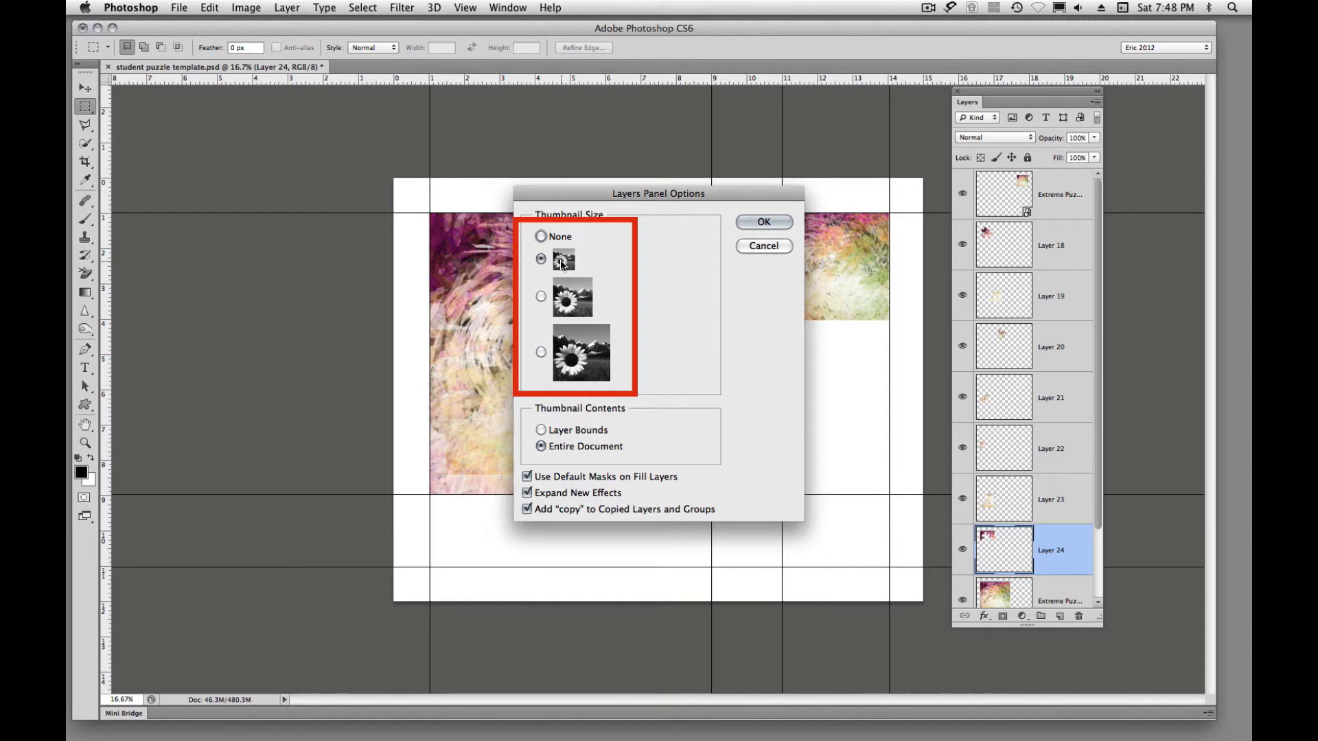
click(764, 222)
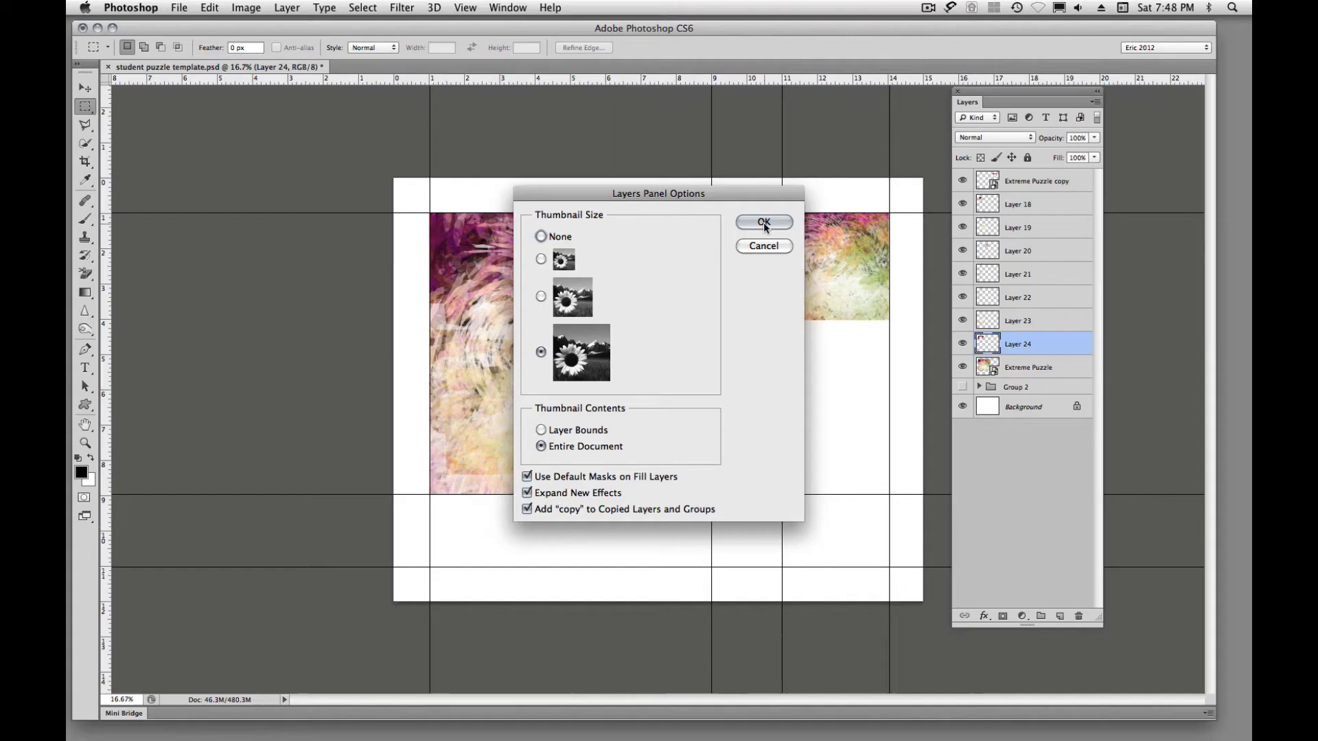
click(764, 223)
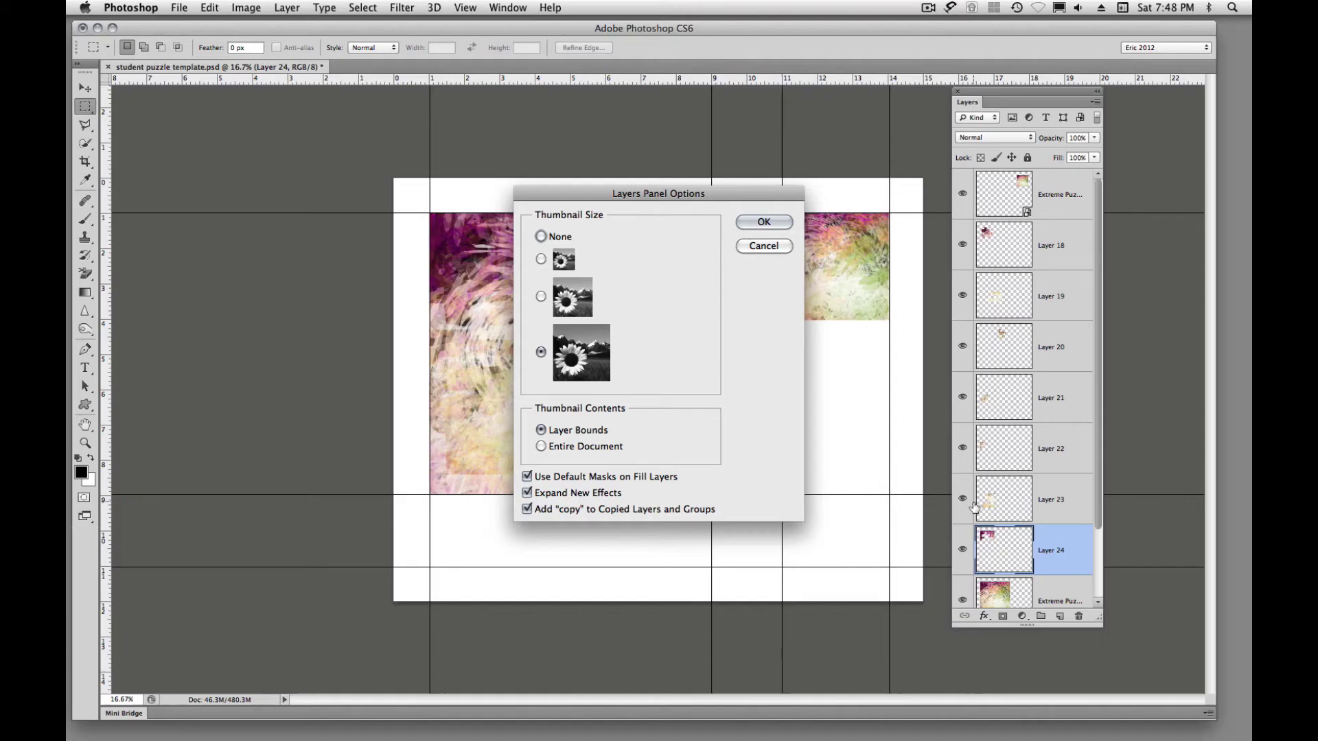
mouse_move(981, 489)
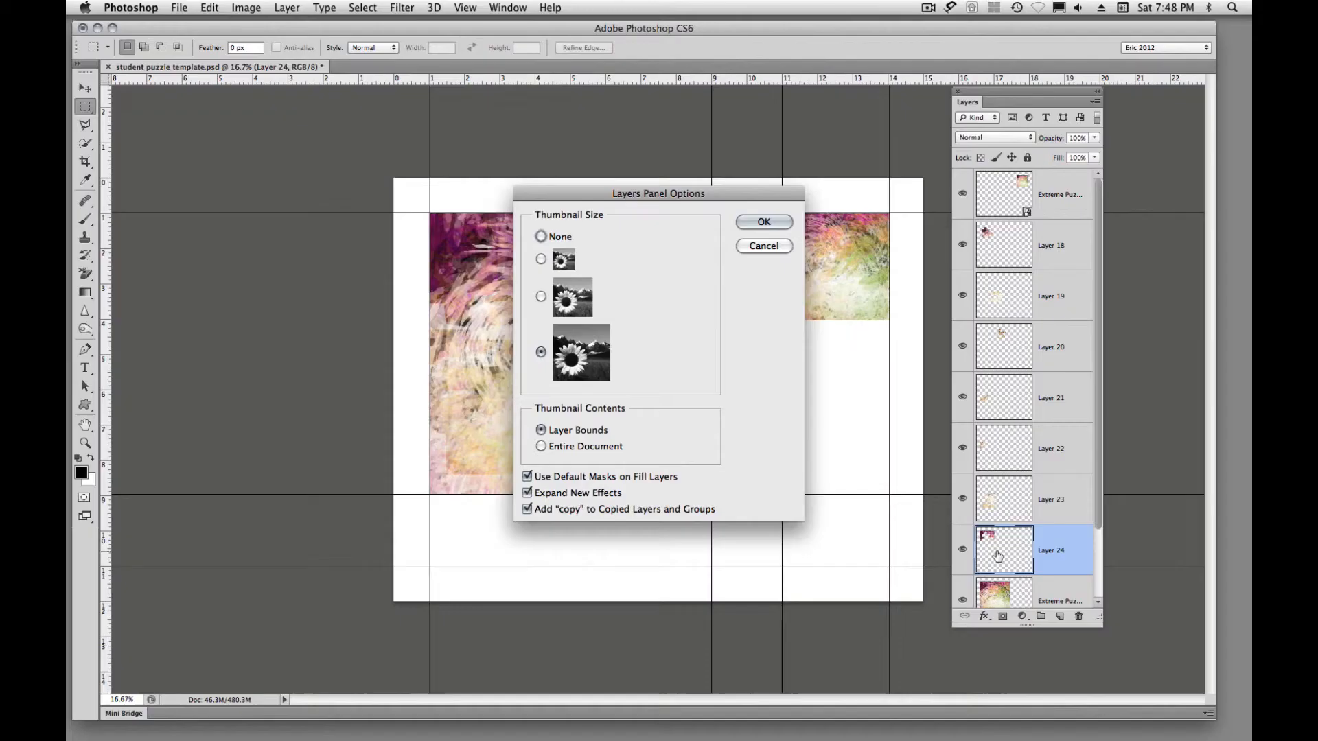
click(763, 222)
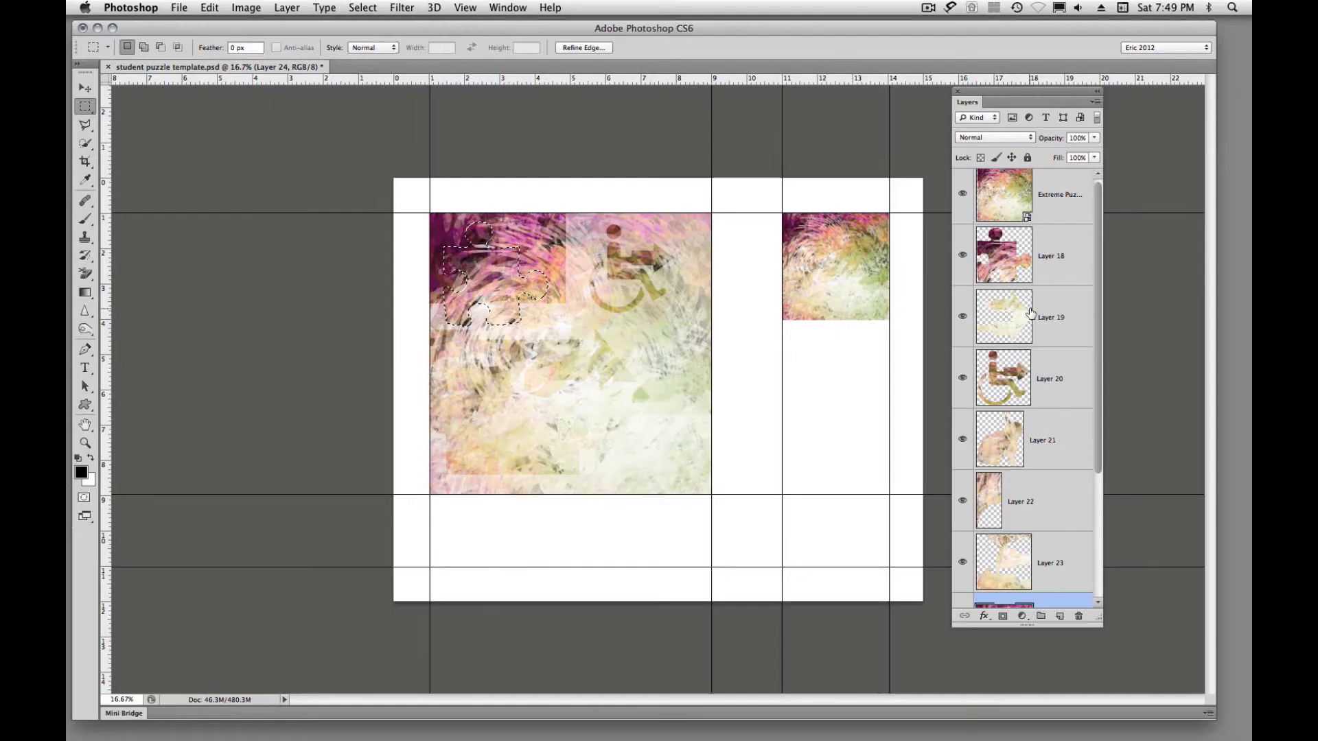
mouse_move(559, 162)
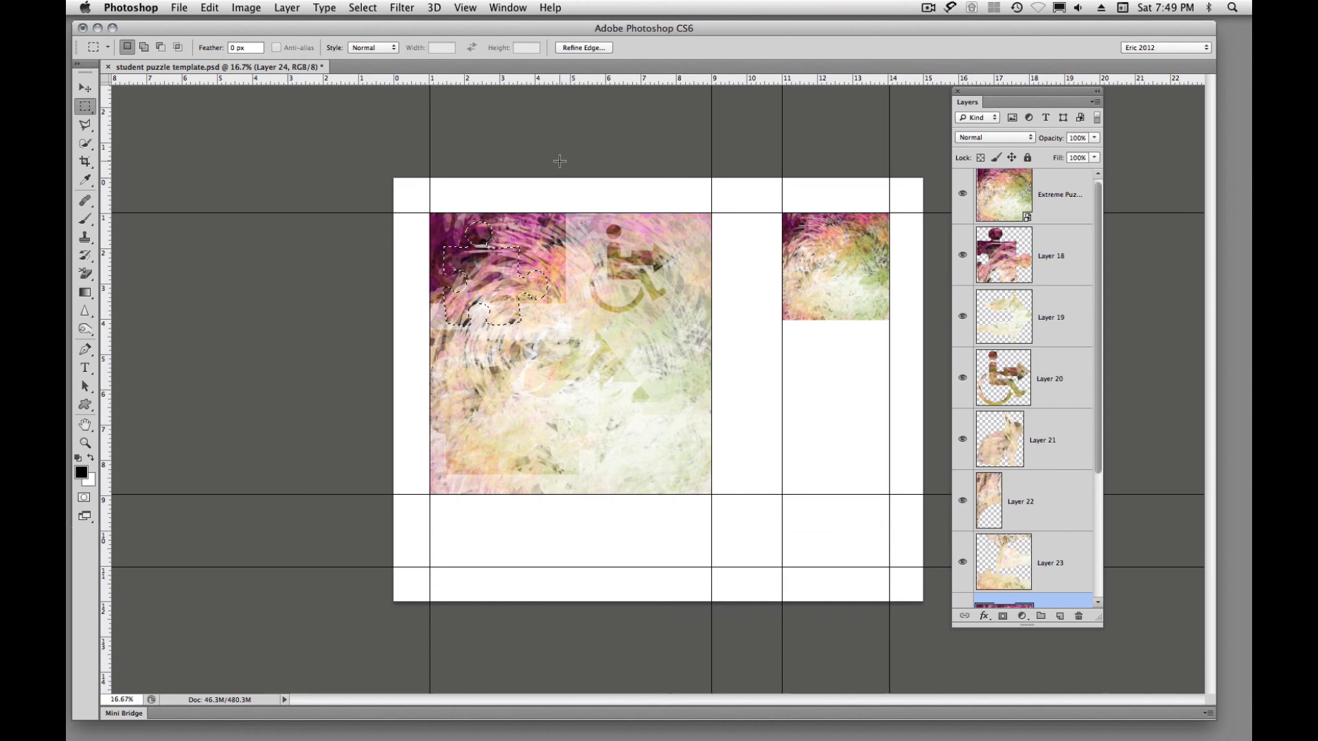
mouse_move(661, 154)
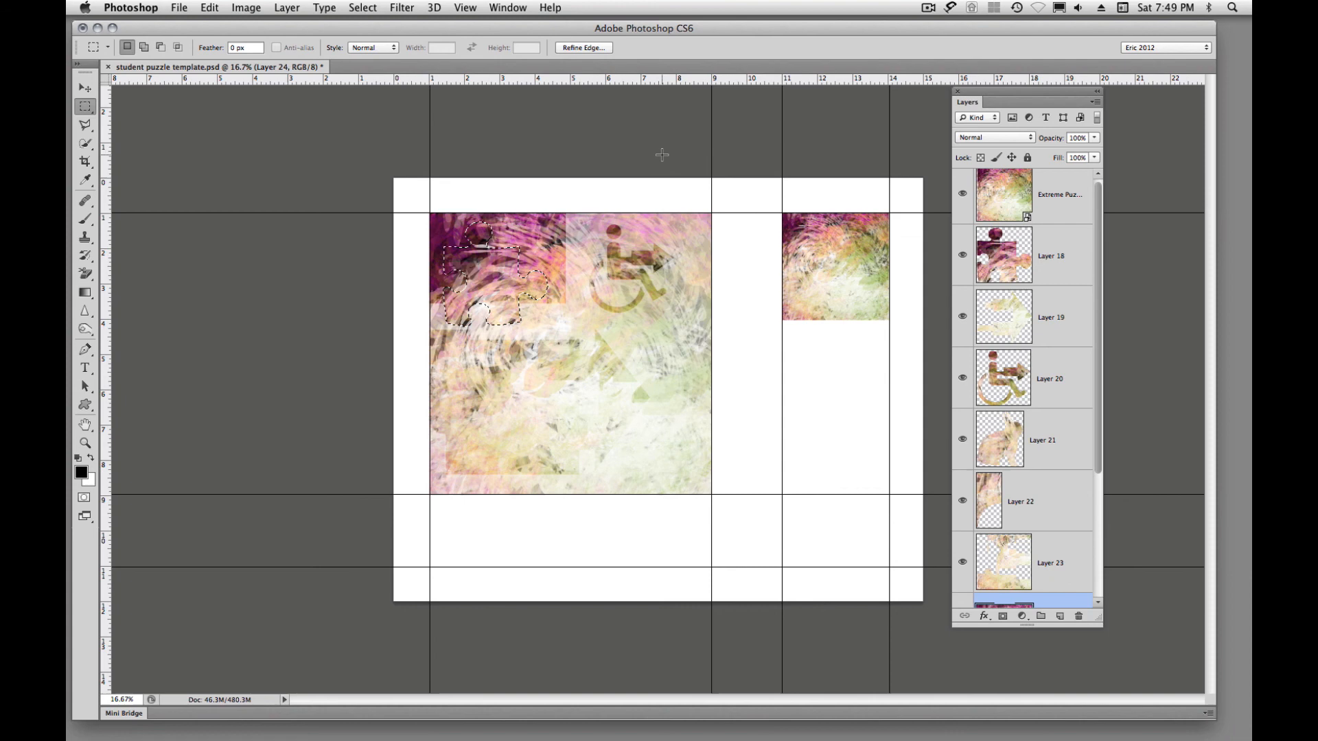